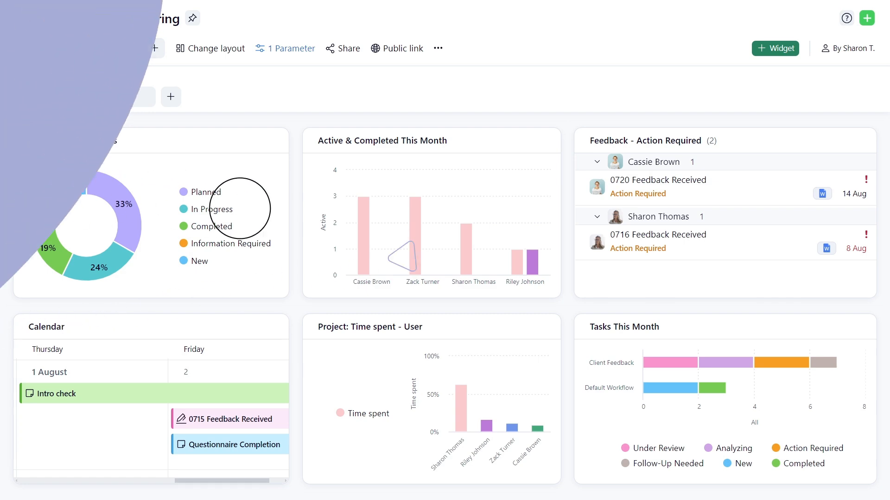
From the Inbox, create a dashboard for the Client Health Monitoring space.
left_click(36, 66)
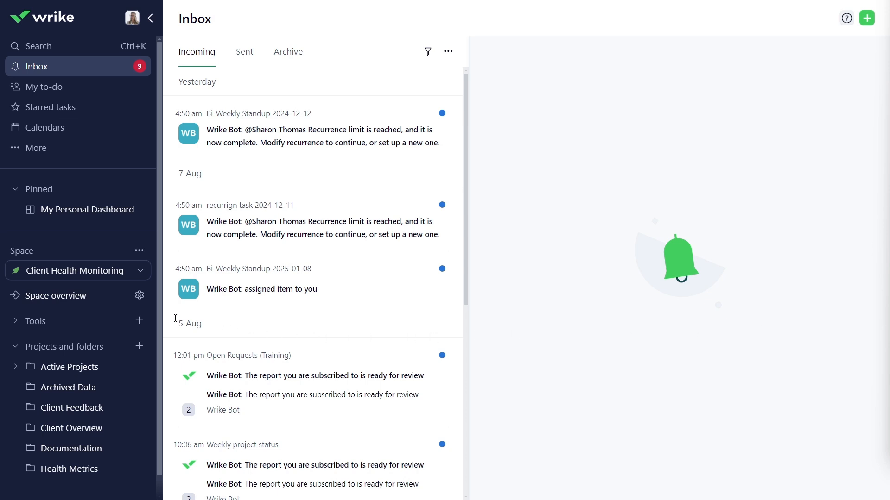
left_click(139, 321)
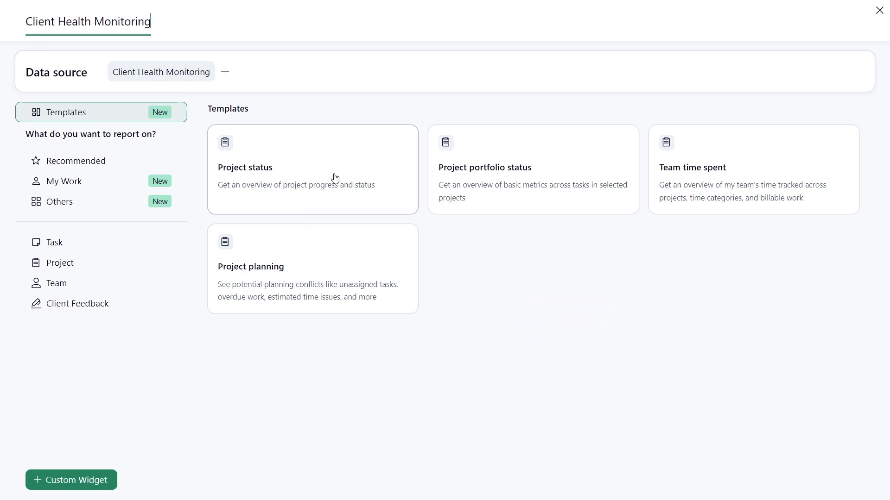
Use the Project status template and make the Tasks widget a Completed-date bar chart.
left_click(312, 169)
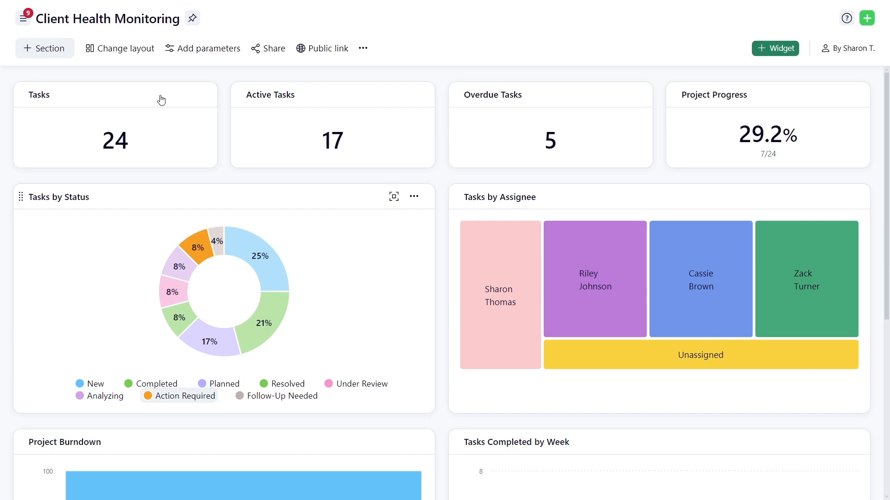
left_click(197, 94)
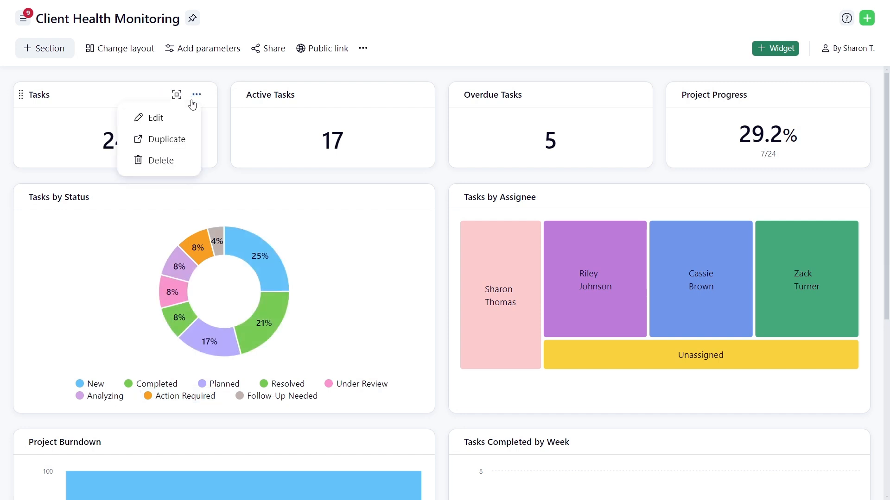
left_click(155, 117)
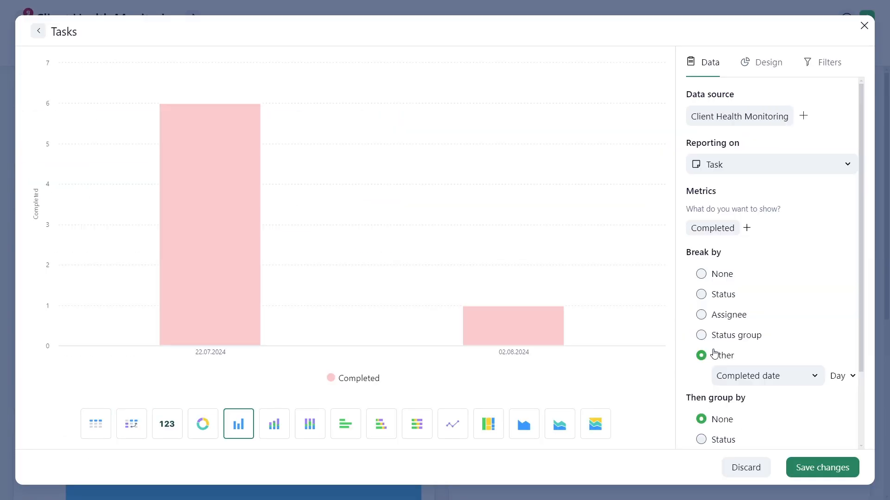
left_click(821, 468)
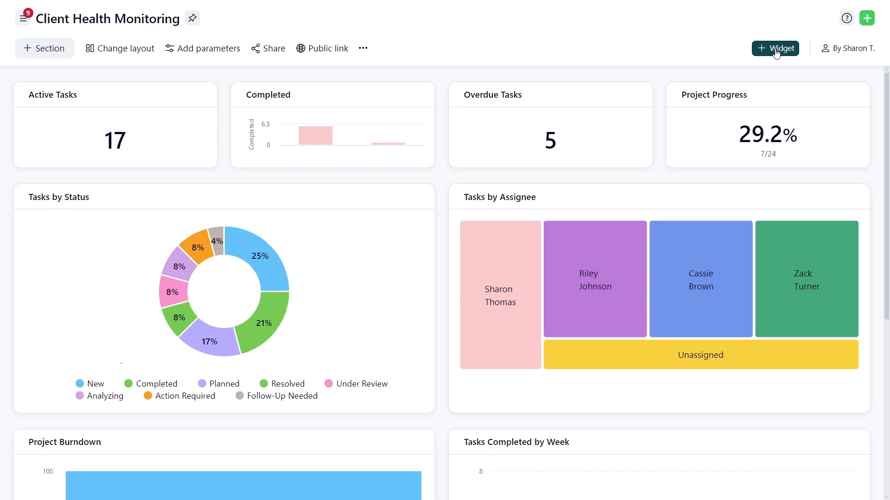
Add a Calendar widget from the Others widget types.
left_click(774, 48)
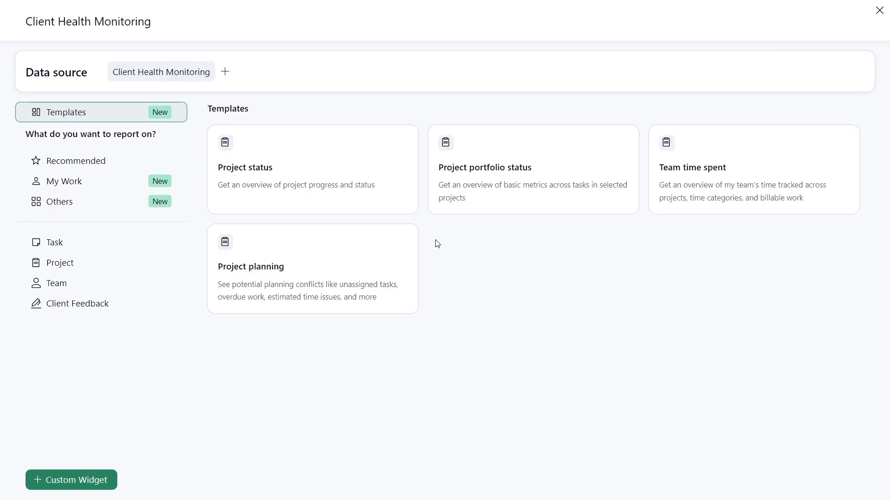
left_click(75, 161)
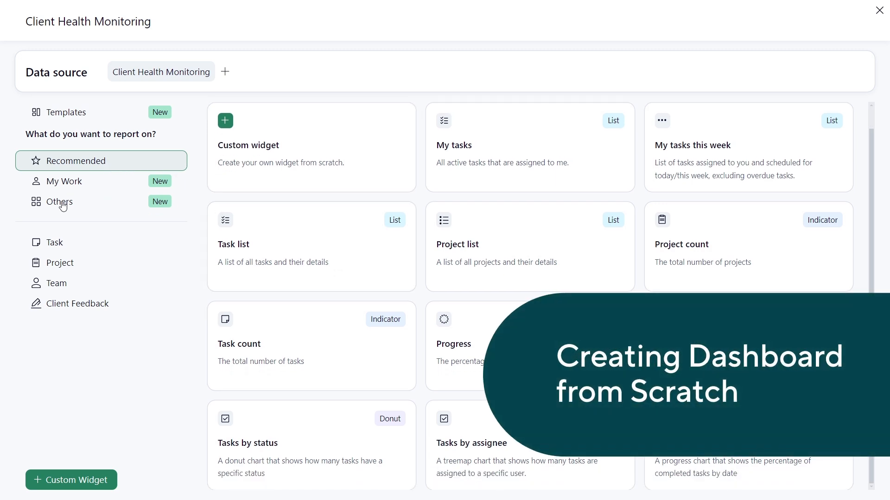
left_click(58, 201)
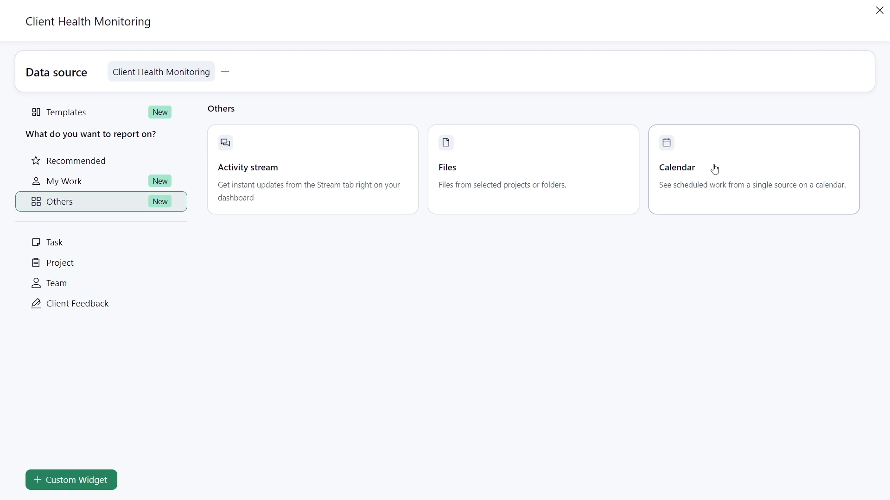
left_click(753, 169)
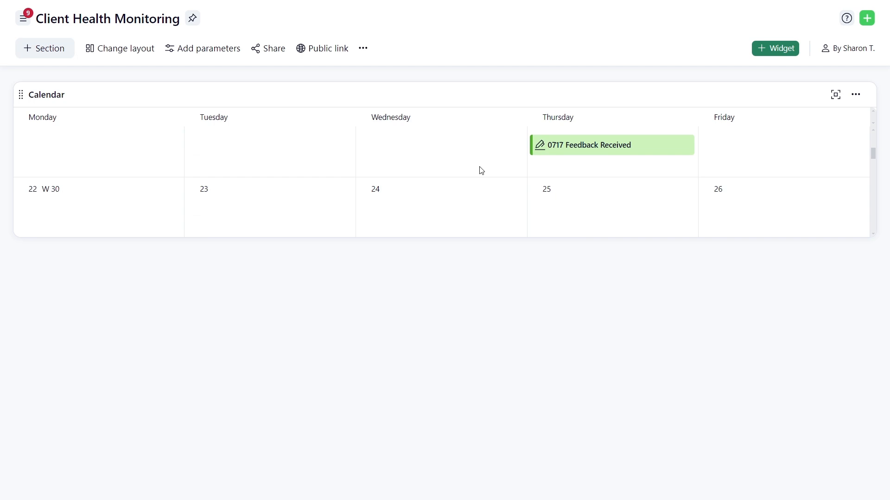
Create a donut chart of projects broken down by Status, named 'All Projects - Progress'.
left_click(774, 48)
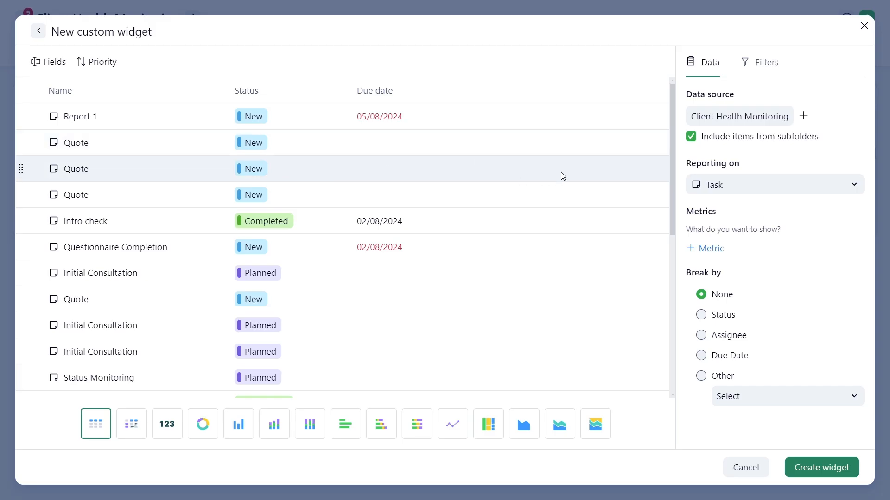
left_click(773, 184)
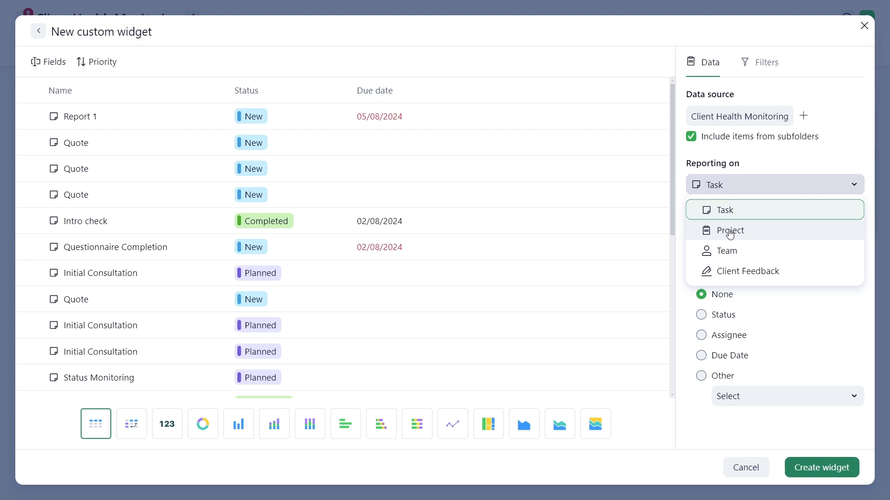
left_click(730, 230)
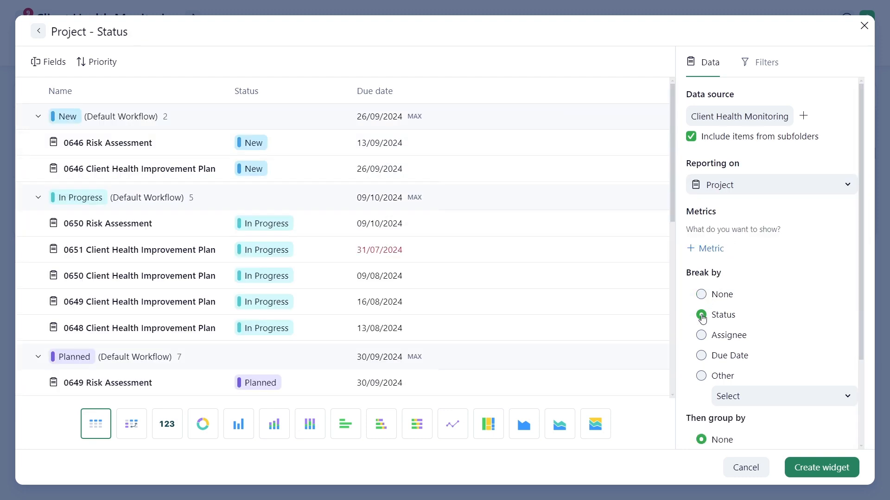
left_click(203, 424)
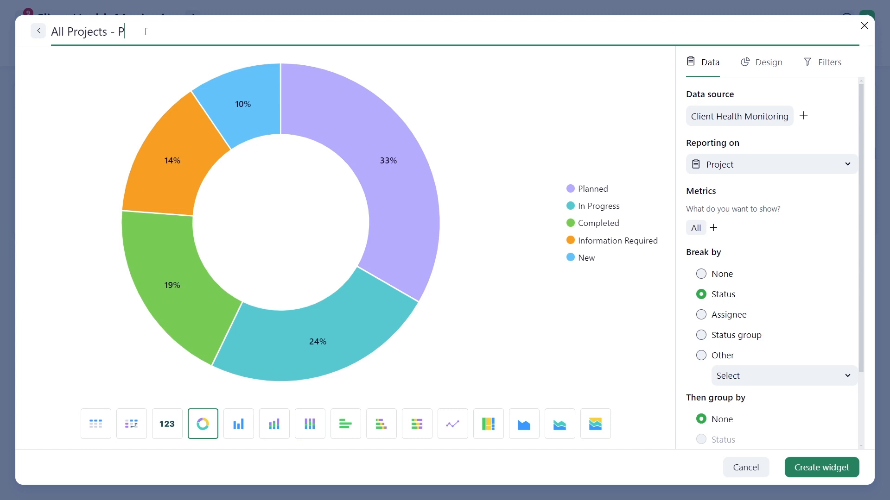
type("rogress")
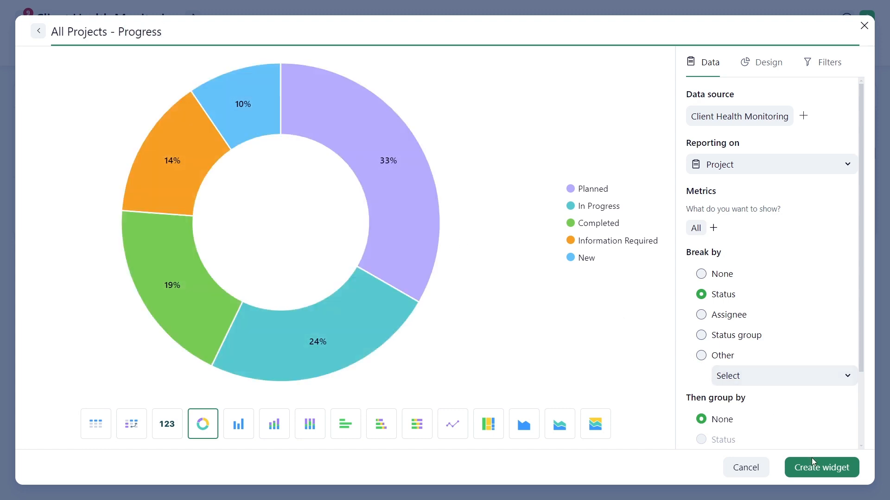
left_click(820, 468)
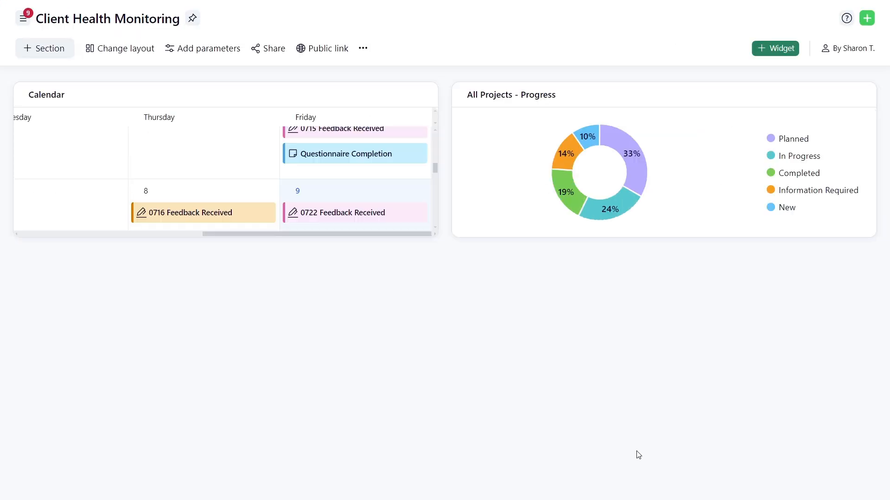
Create a custom chart of Active and Completed tasks due this month, titled 'Active & Completed This Month'.
left_click(774, 48)
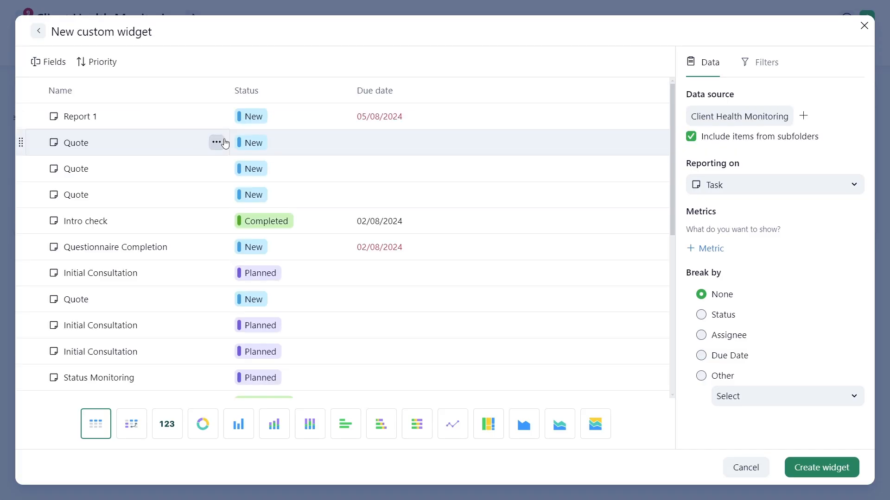
mouse_move(474, 147)
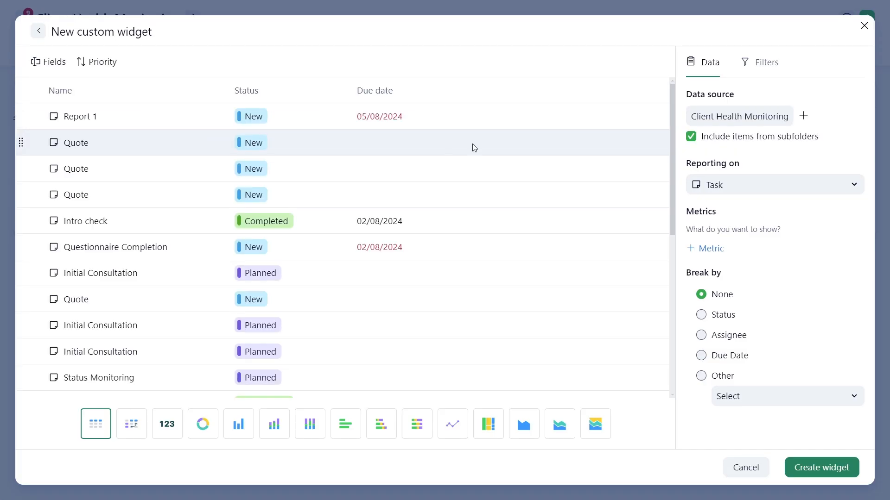
left_click(705, 248)
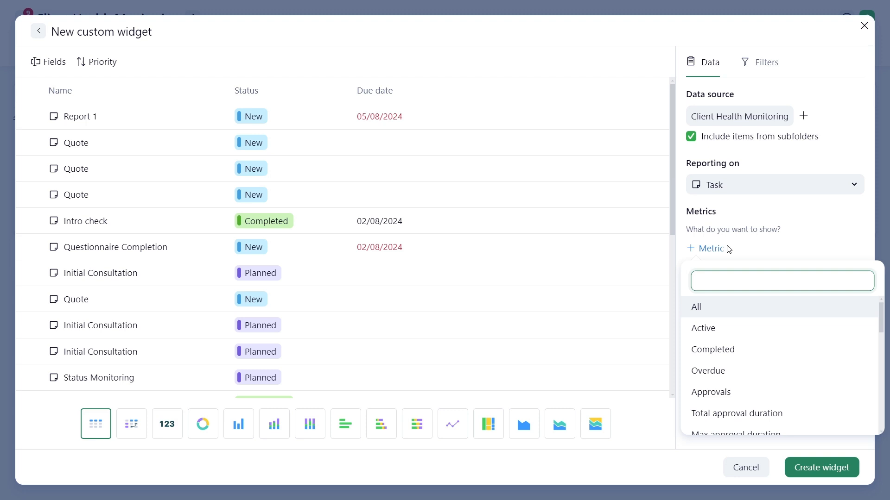
left_click(702, 327)
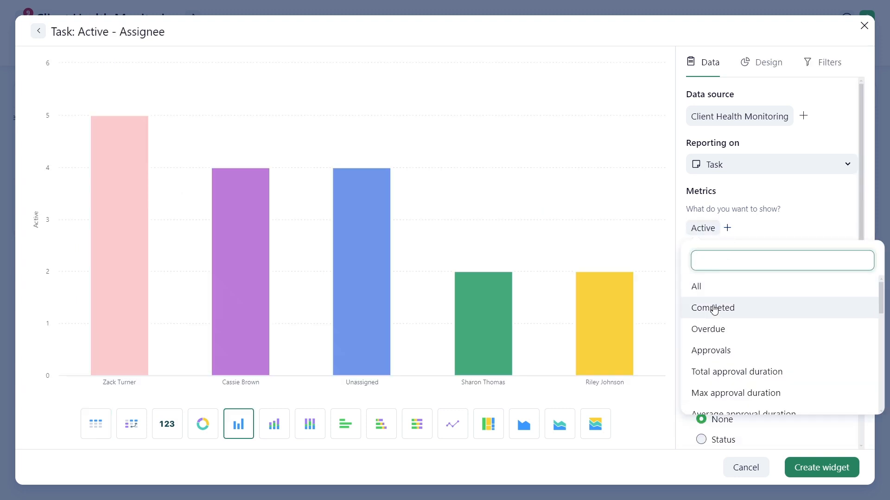
left_click(713, 308)
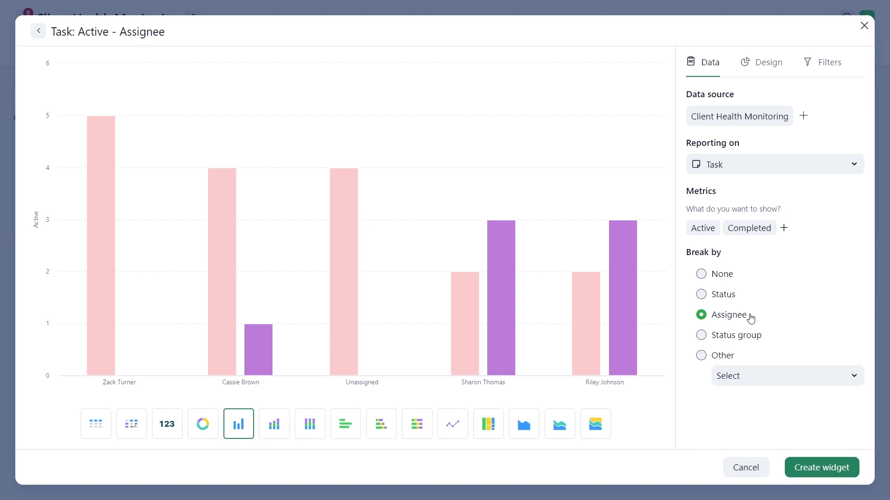
left_click(828, 62)
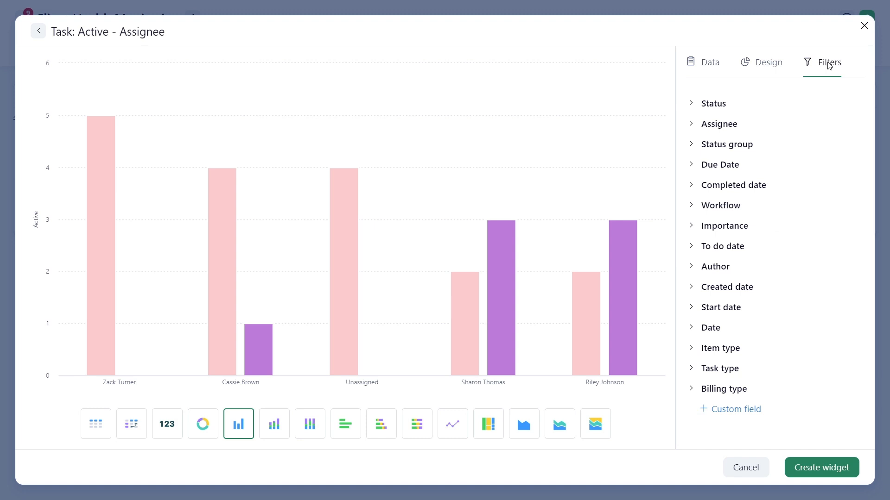
mouse_move(719, 165)
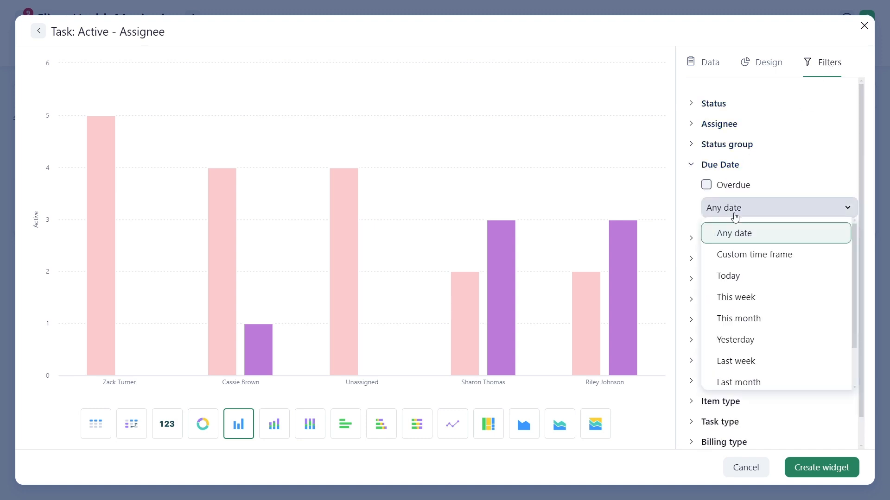
left_click(738, 318)
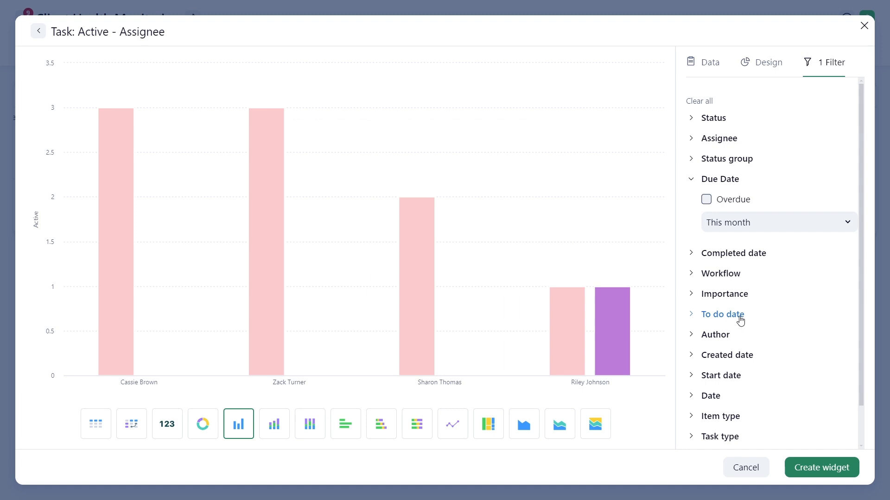
double_click(142, 31)
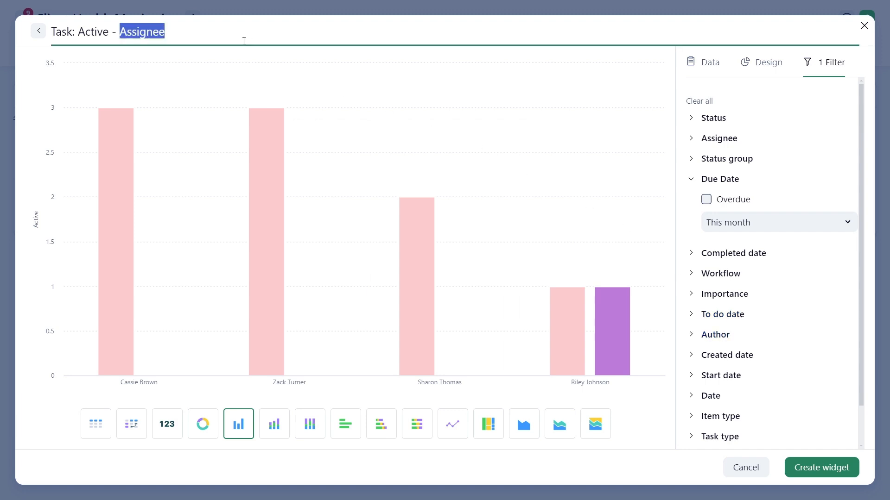
type("Active & Completed This Month")
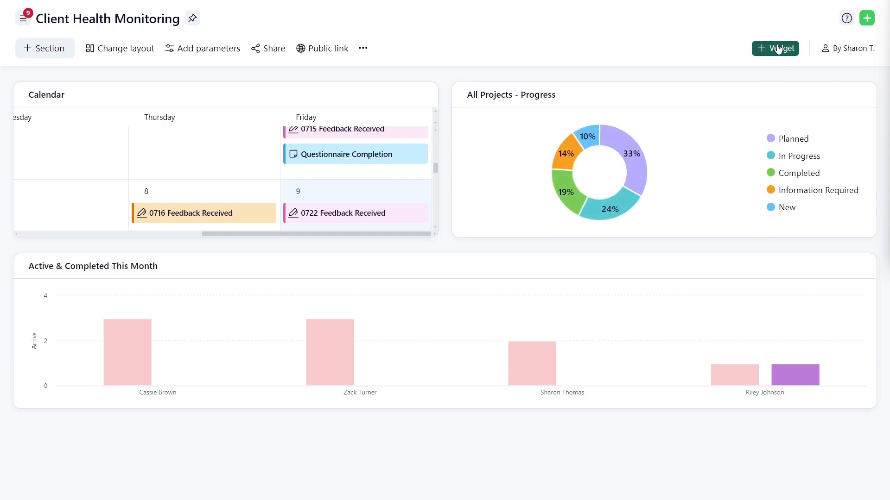
Add the time-spent-by-user bar chart with its legend on the left and percent values.
left_click(774, 48)
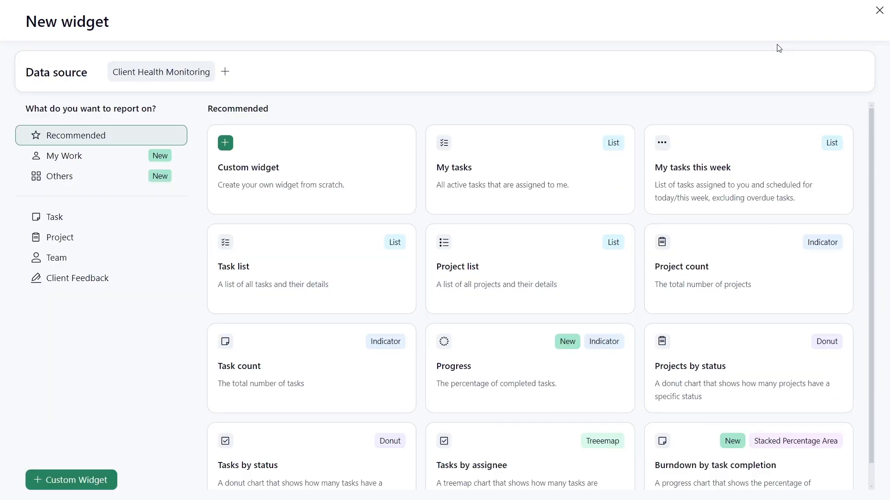
left_click(59, 237)
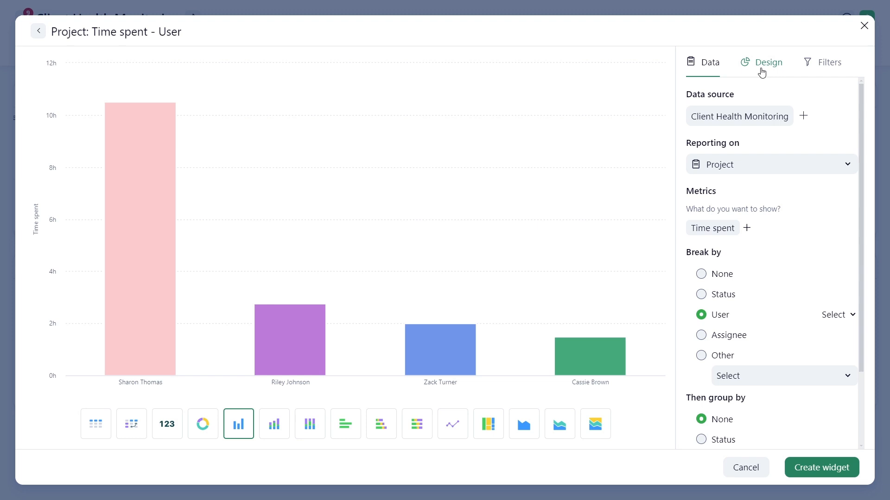
left_click(767, 62)
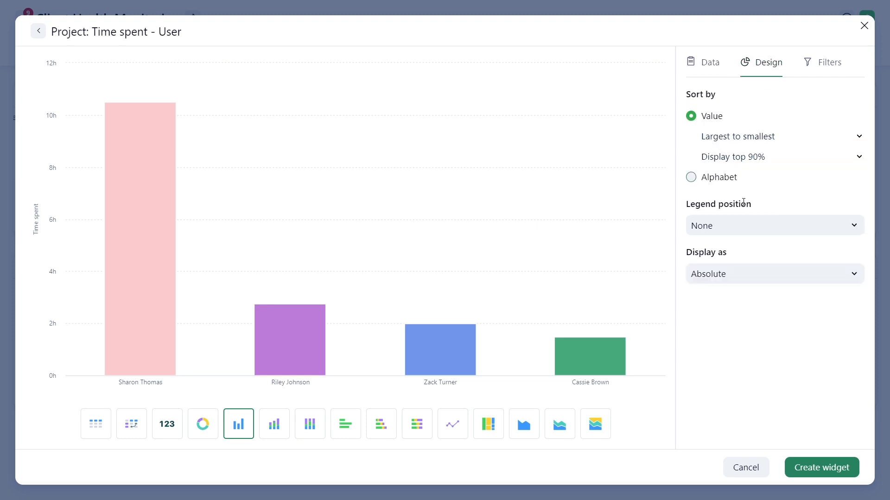
left_click(774, 225)
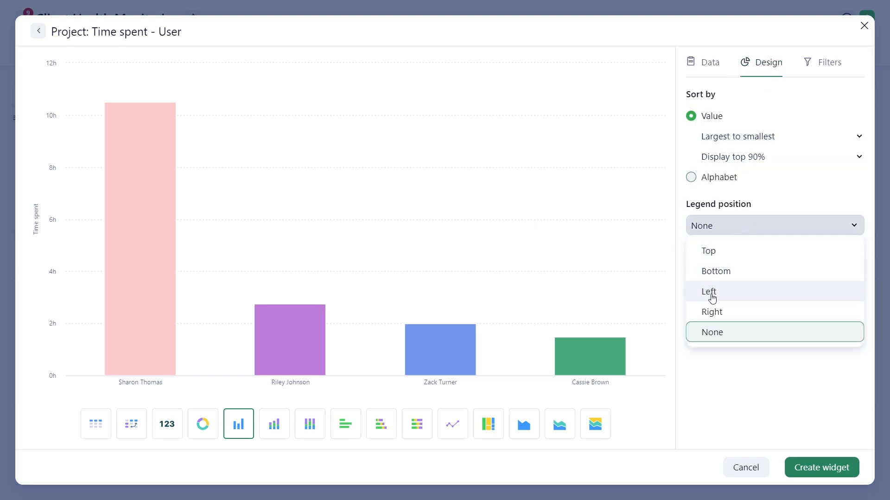
left_click(707, 292)
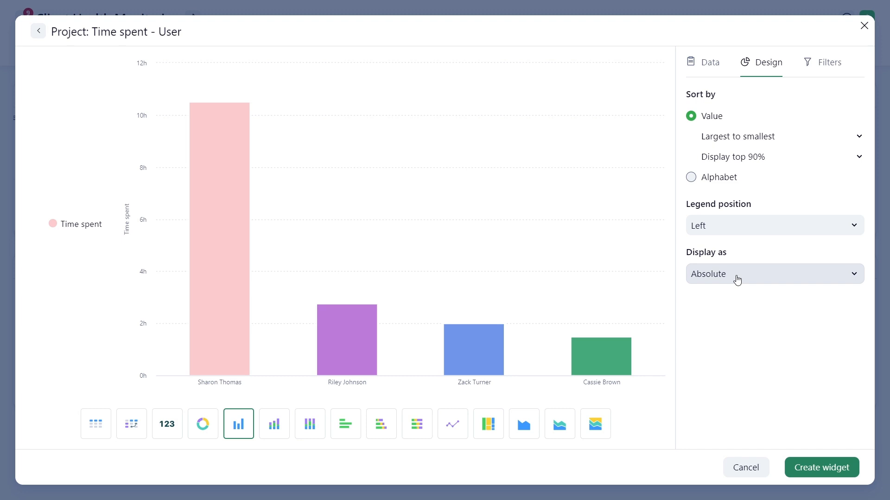
left_click(773, 274)
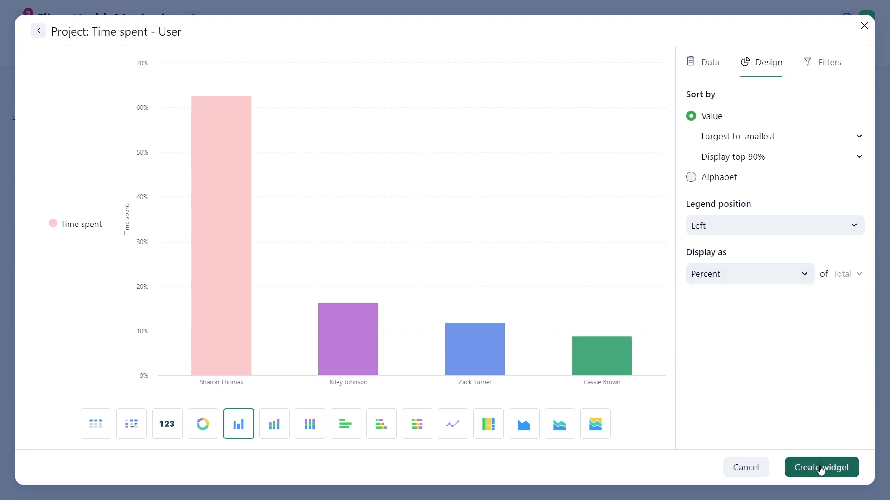
left_click(821, 467)
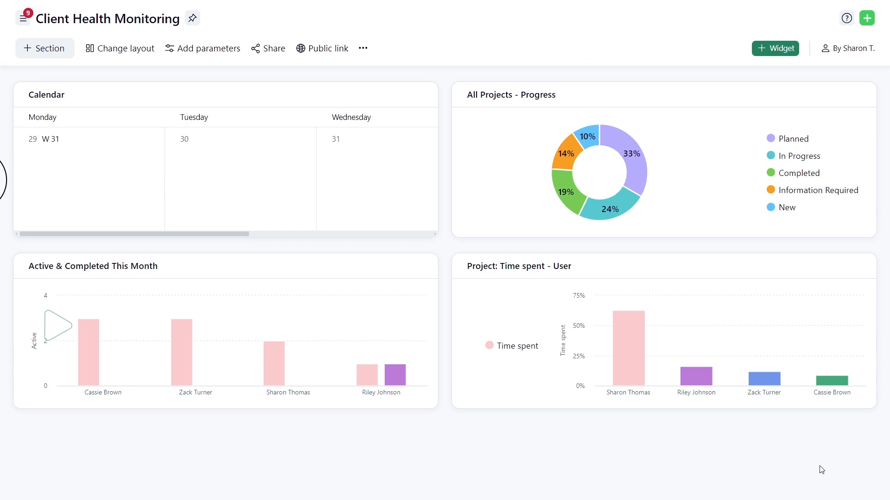
Create a 'Feedback - Action Required' table with Files and Importance columns, grouped by assignee, filtered to Action Required.
left_click(775, 48)
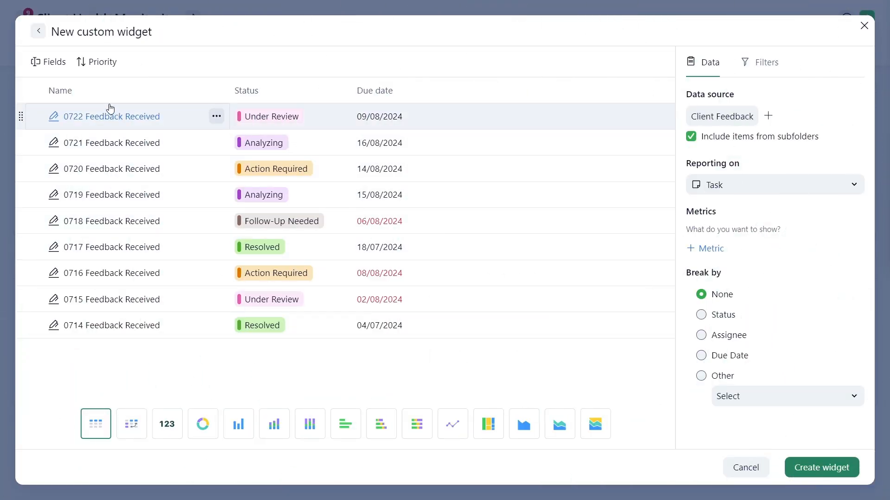
left_click(49, 61)
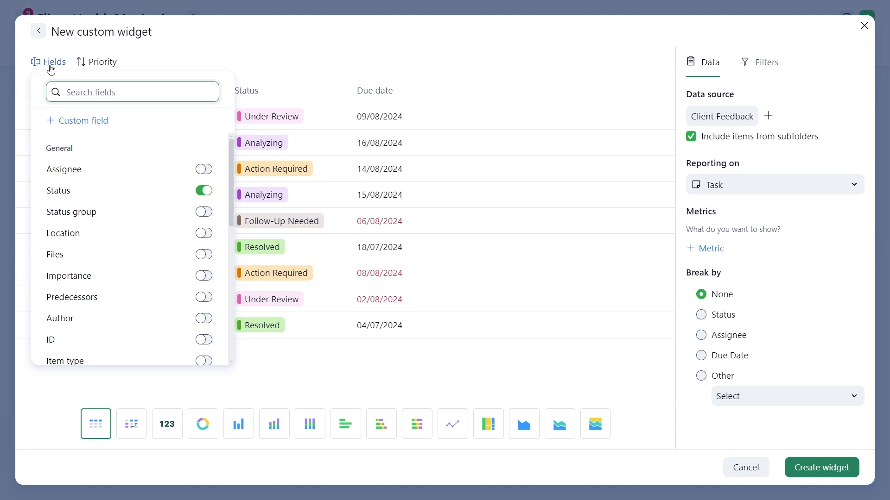
left_click(202, 253)
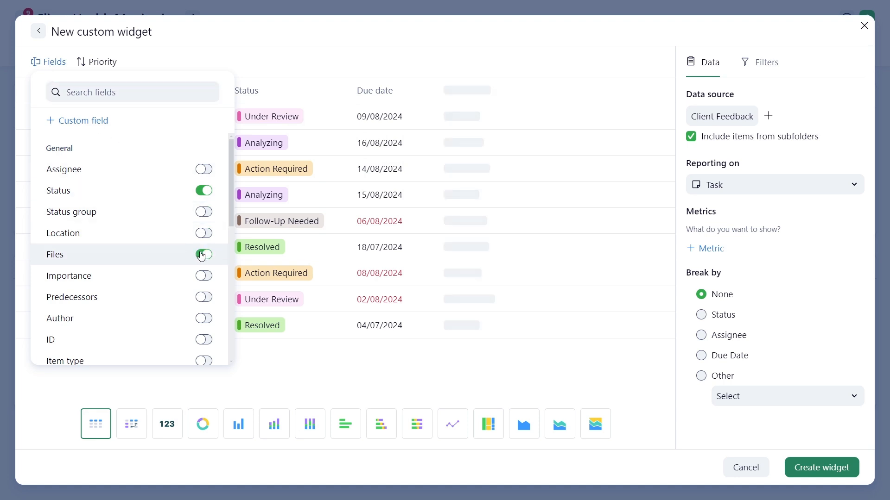
left_click(202, 276)
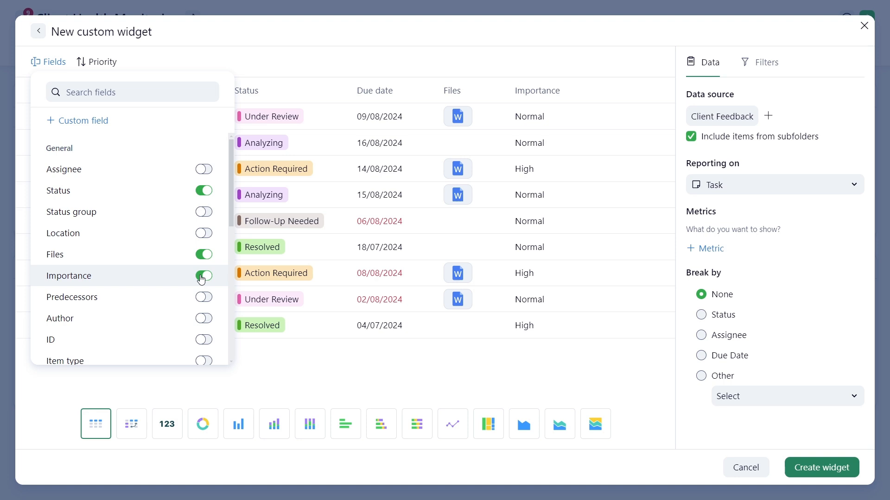
left_click(701, 334)
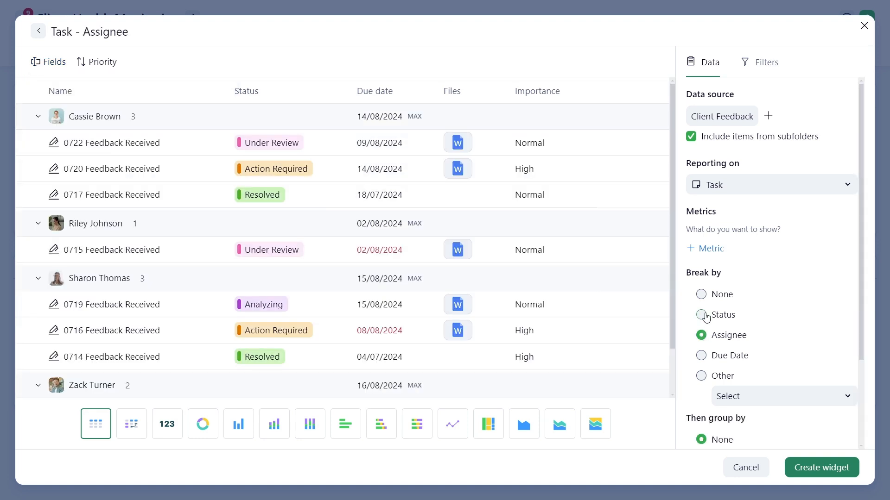
left_click(766, 61)
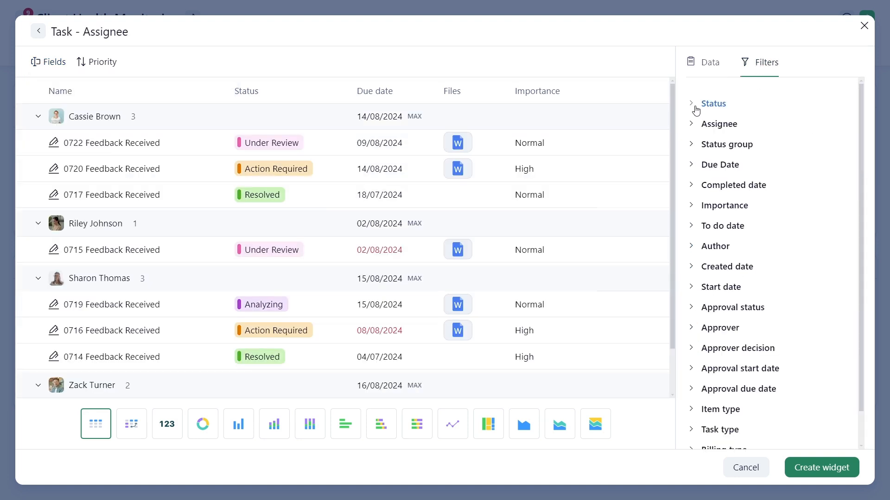
left_click(713, 104)
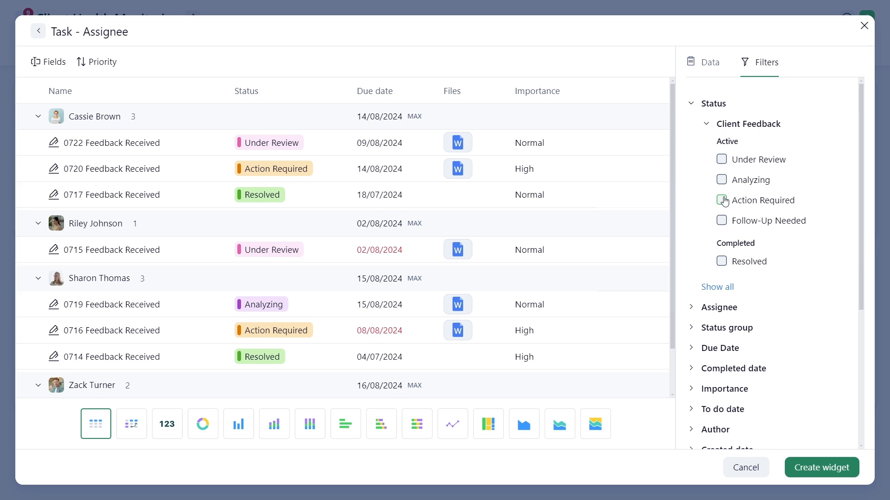
left_click(721, 200)
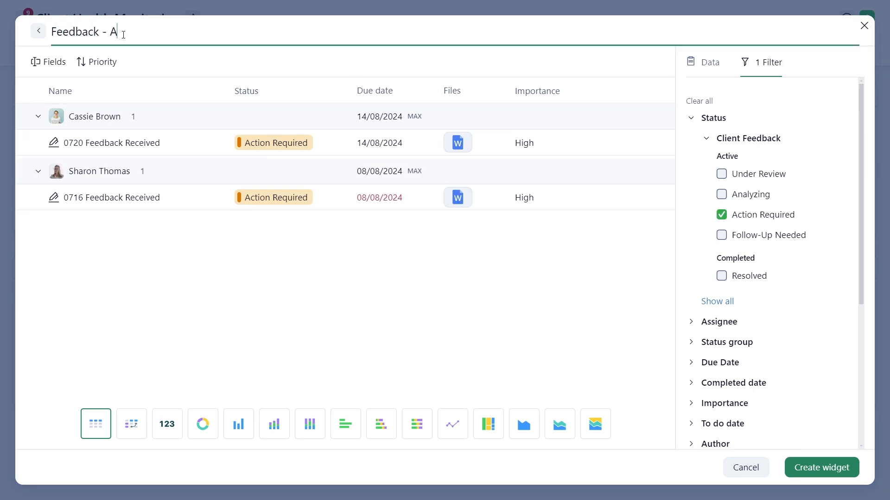
type("ction Required")
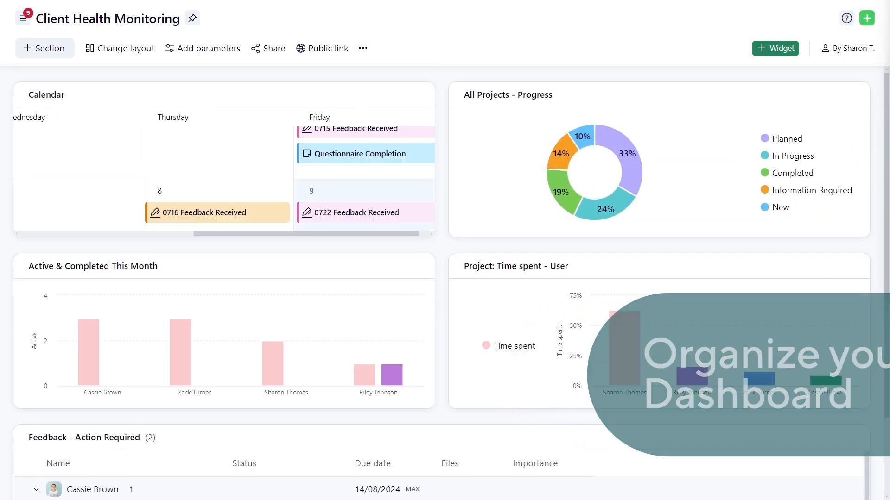
Create a 'Client Feedback' section holding the Calendar and Feedback - Action Required widgets.
left_click(44, 47)
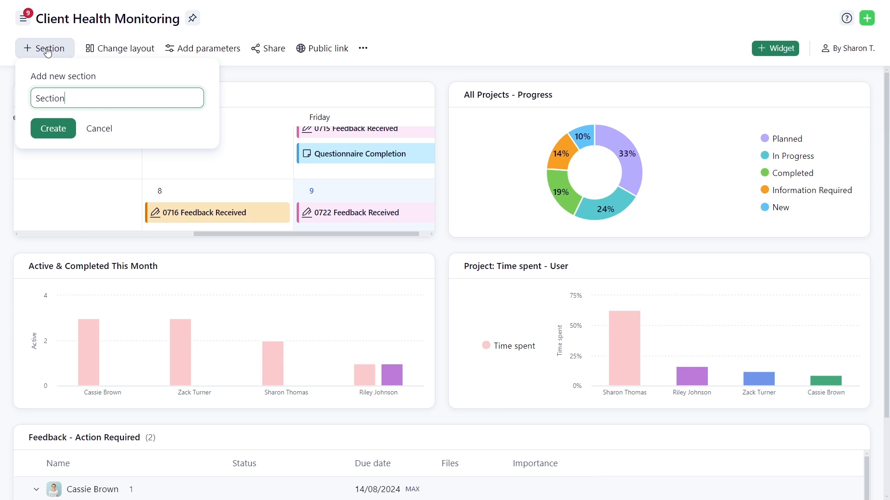
type("Client Feedback")
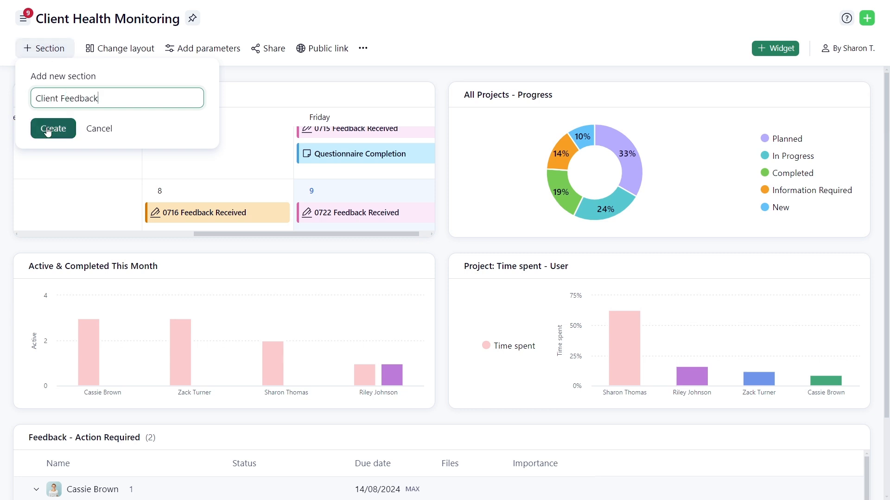
left_click(52, 129)
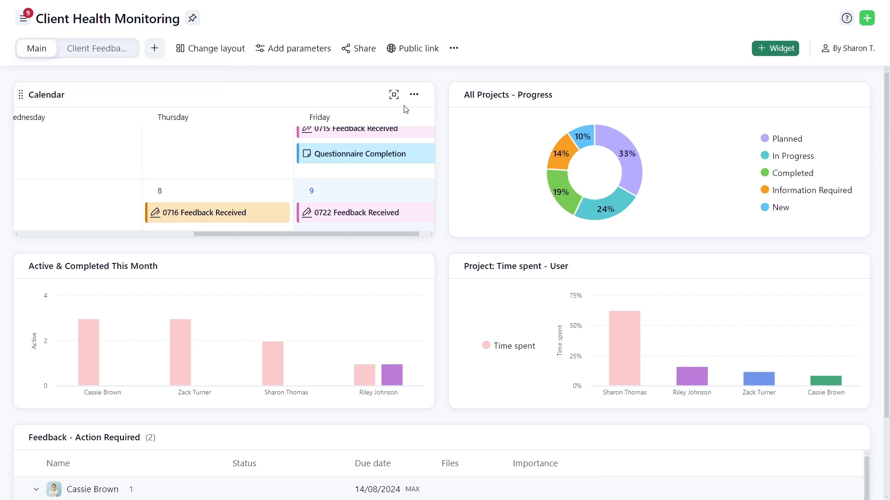
left_click(413, 95)
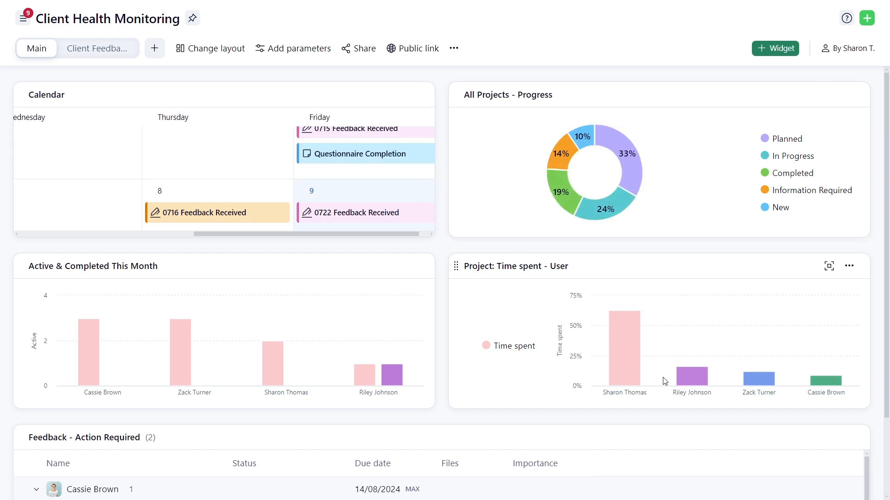
left_click(849, 265)
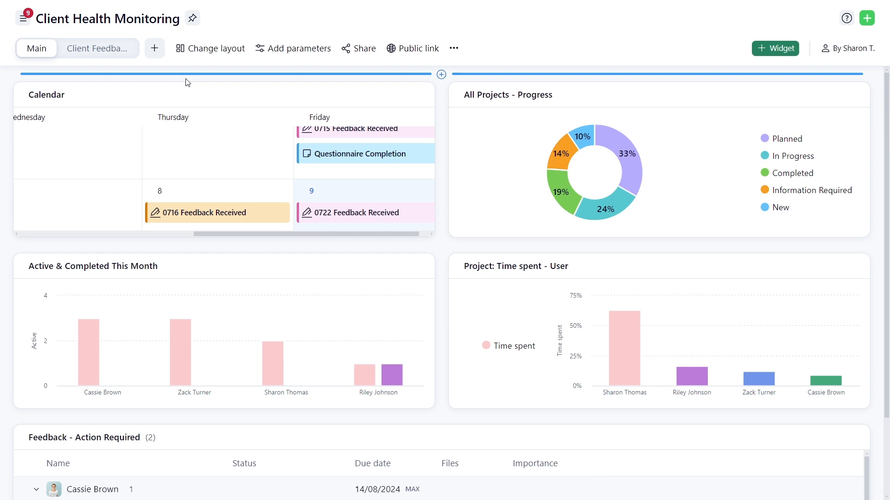
left_click(98, 48)
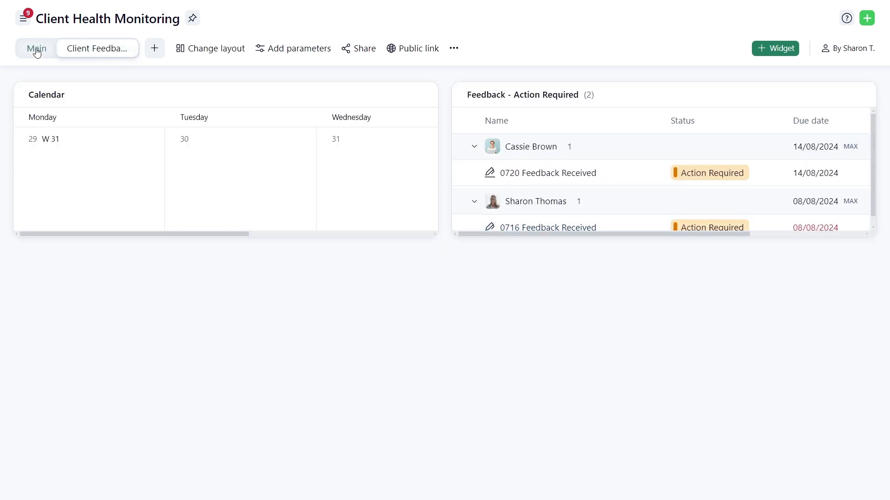
Back in the Main section, duplicate the Active & Completed This Month chart.
left_click(214, 49)
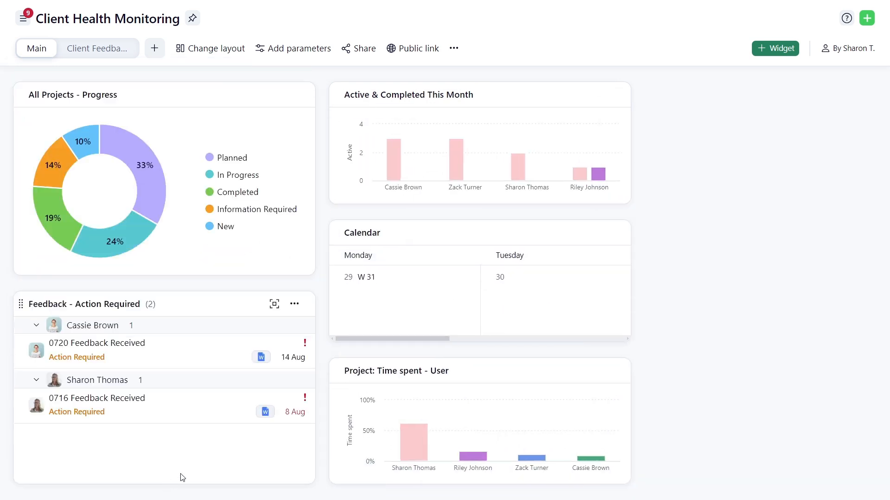
left_click(609, 94)
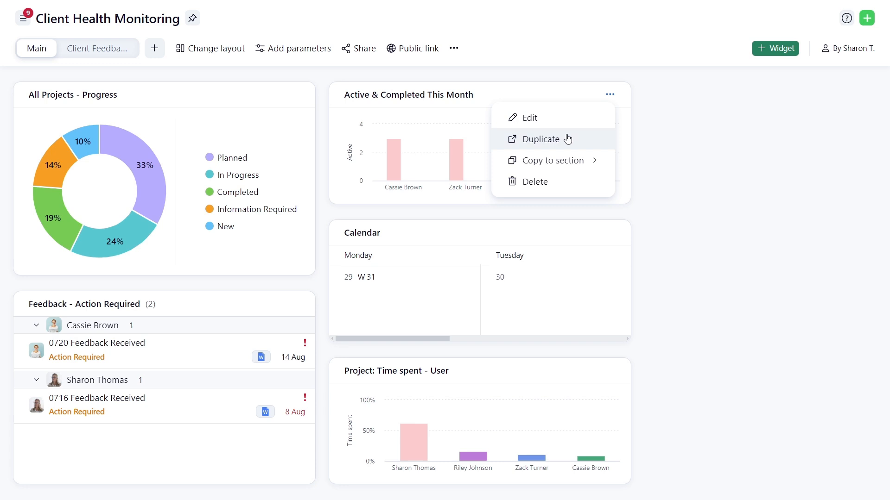
left_click(539, 139)
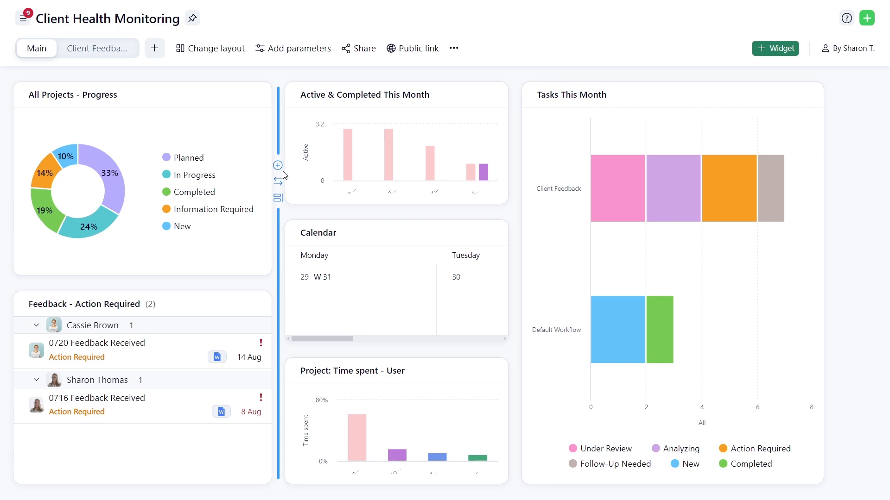
mouse_move(278, 165)
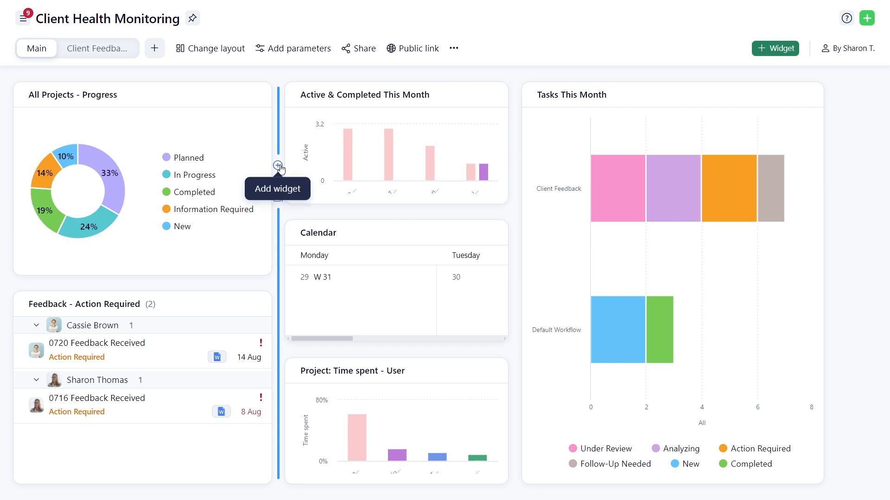
Add a Work category parameter and filter the dashboard to Customer Care.
left_click(298, 48)
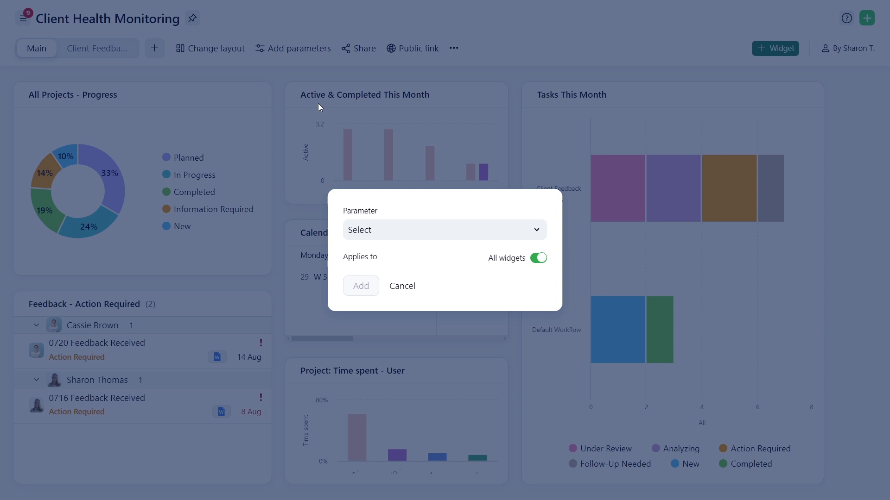
left_click(445, 230)
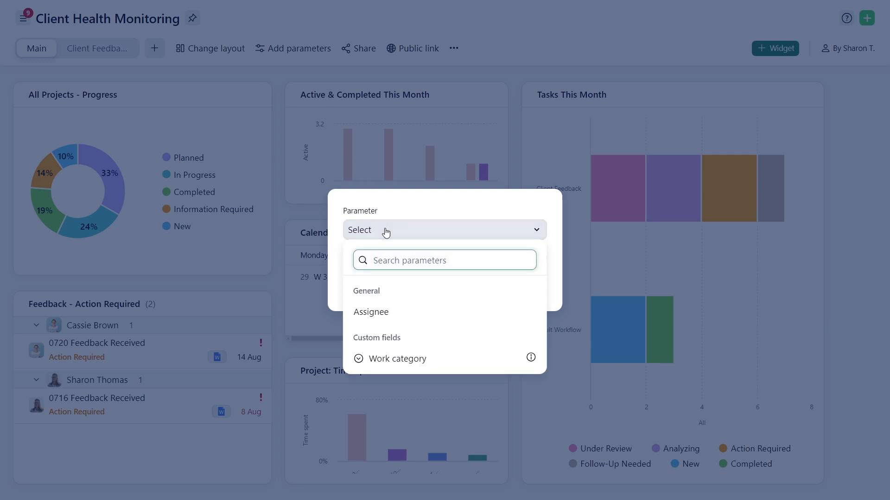
left_click(397, 358)
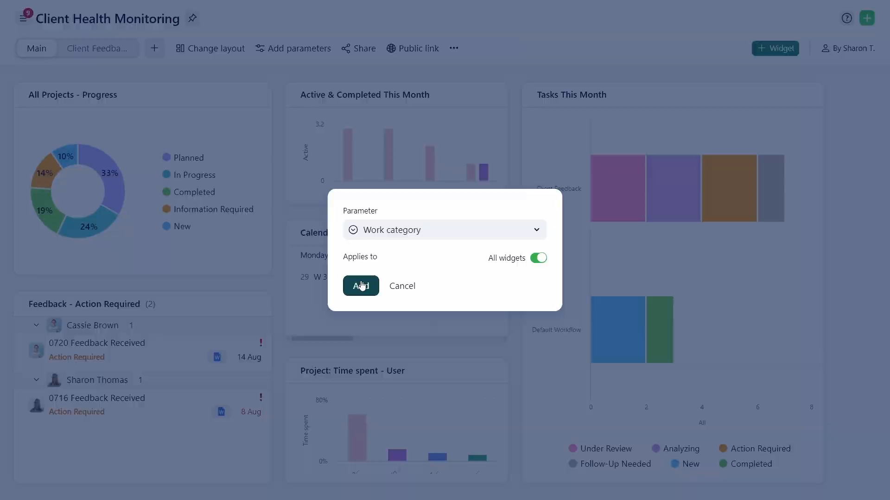
left_click(361, 285)
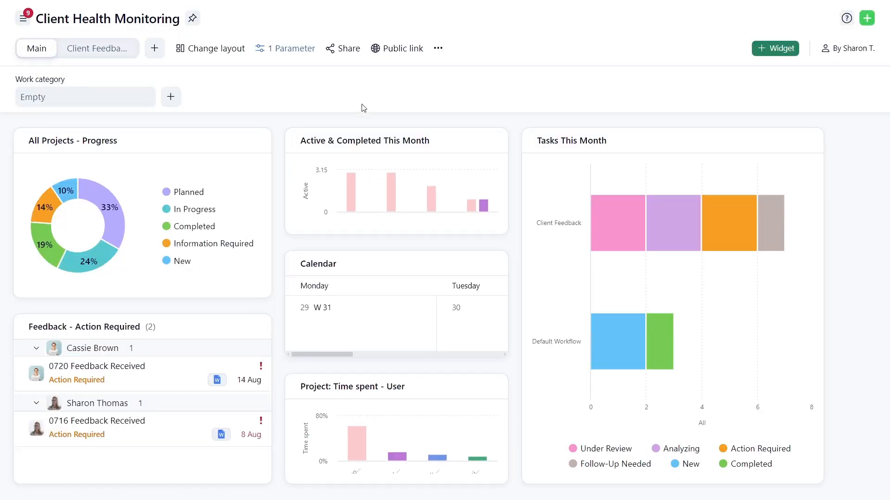
left_click(84, 97)
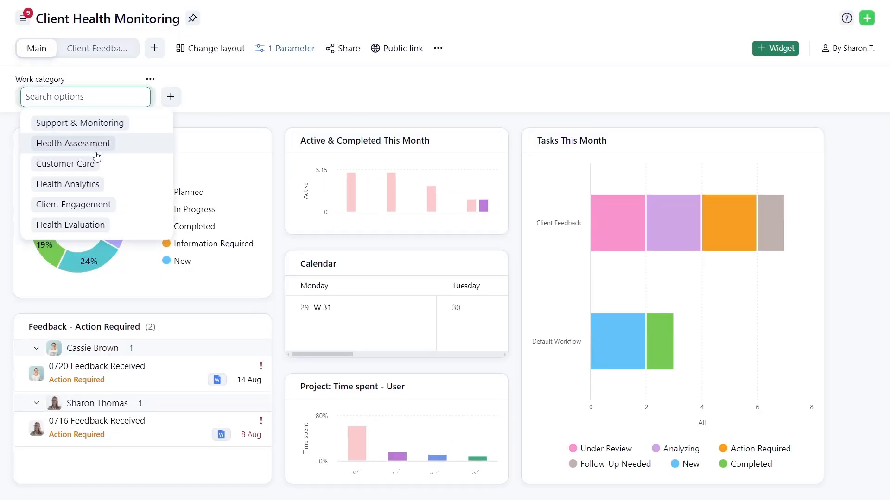
left_click(66, 163)
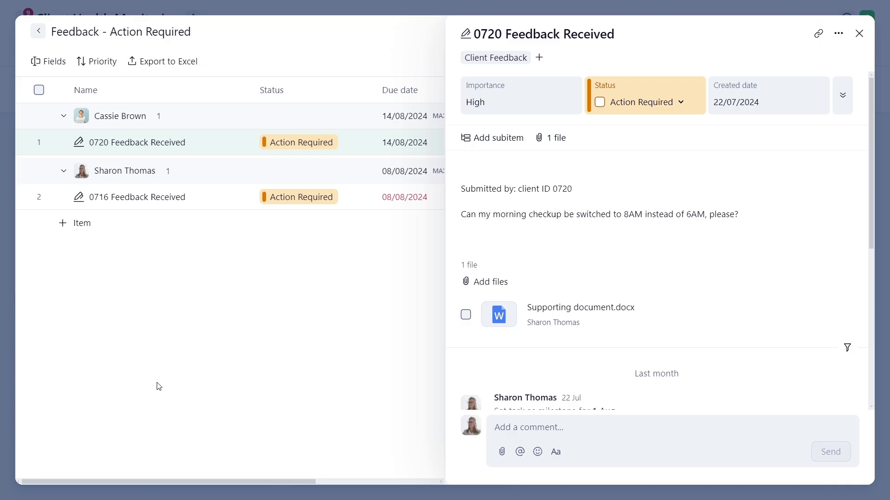
mouse_move(609, 353)
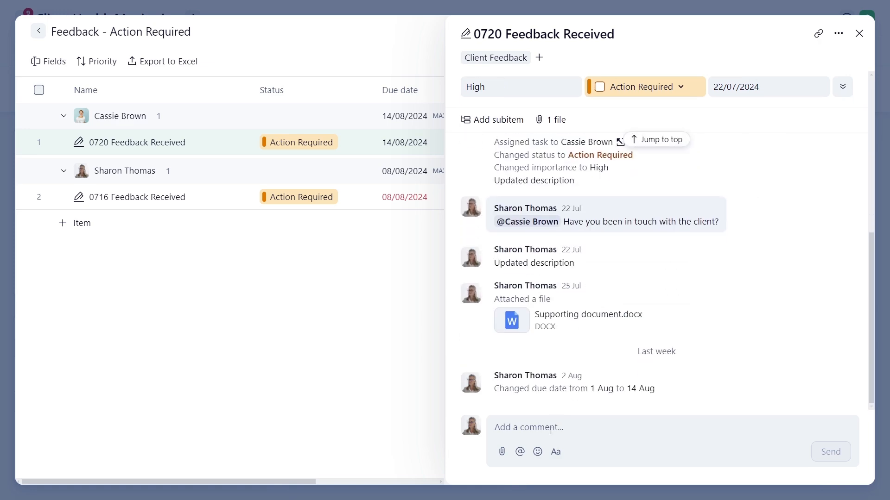
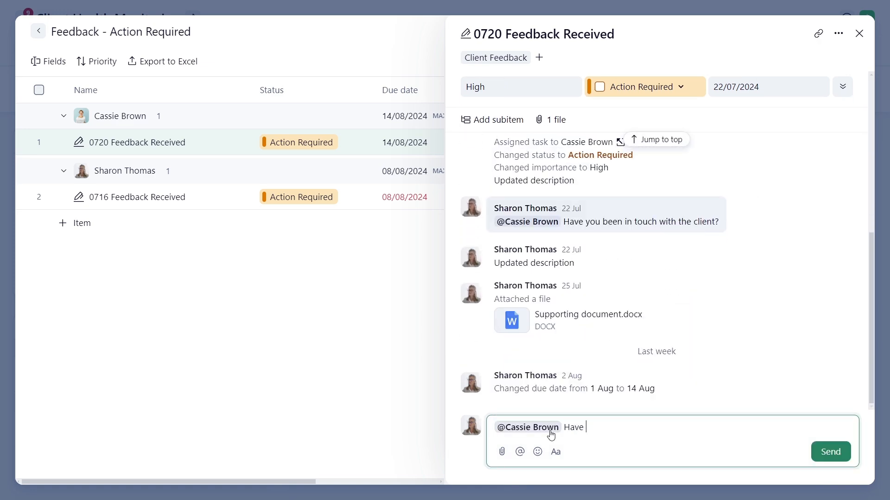
type("you been in touch with the client?")
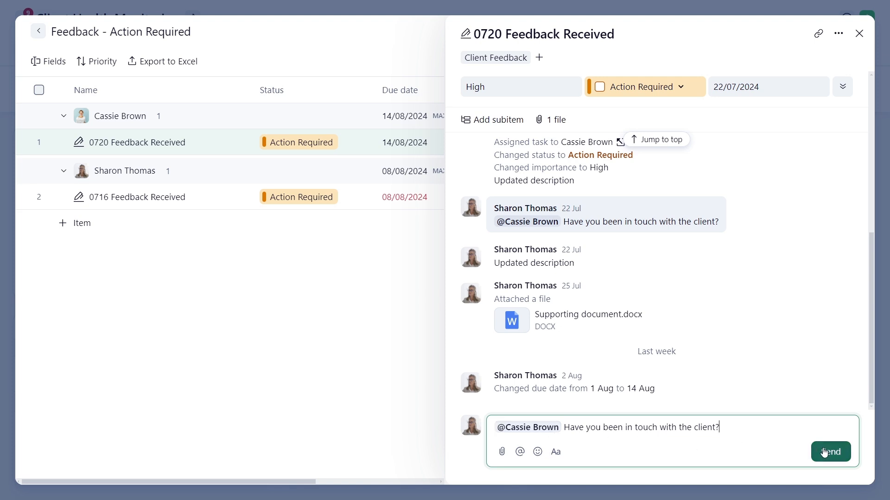
left_click(830, 452)
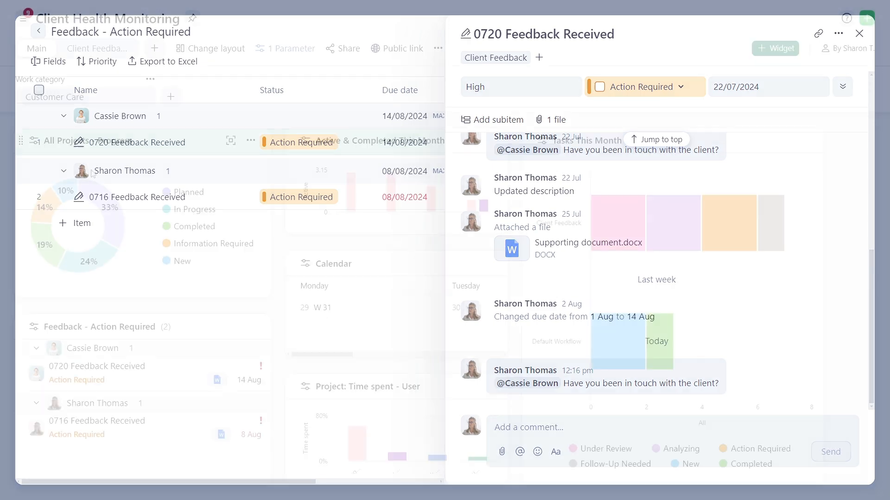
left_click(859, 33)
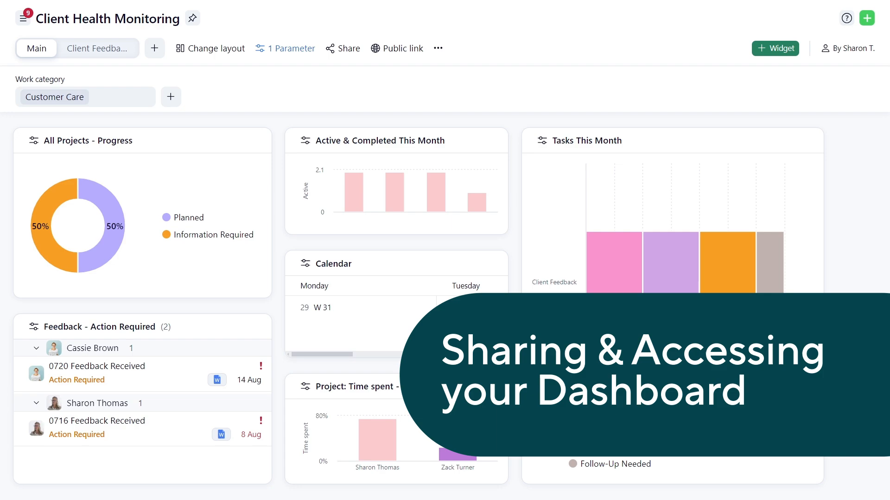
mouse_move(340, 48)
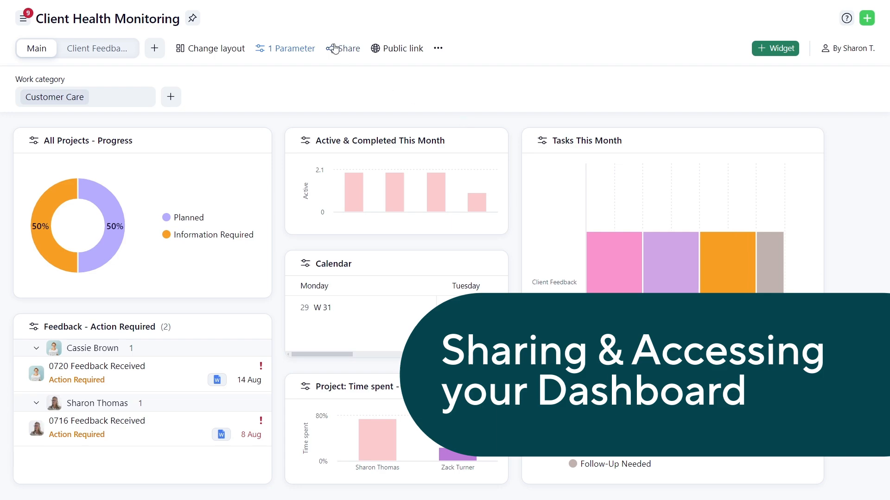
Add My Team to the dashboard's sharing with the Editor role and save.
left_click(342, 48)
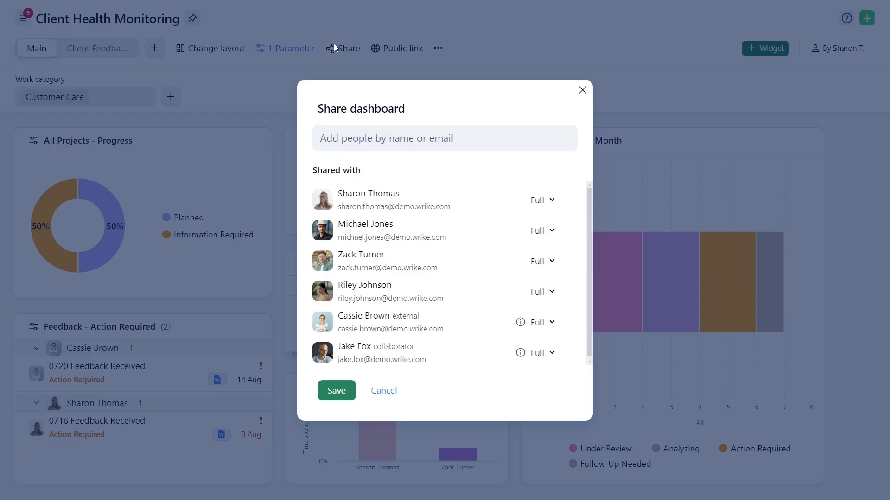
left_click(444, 138)
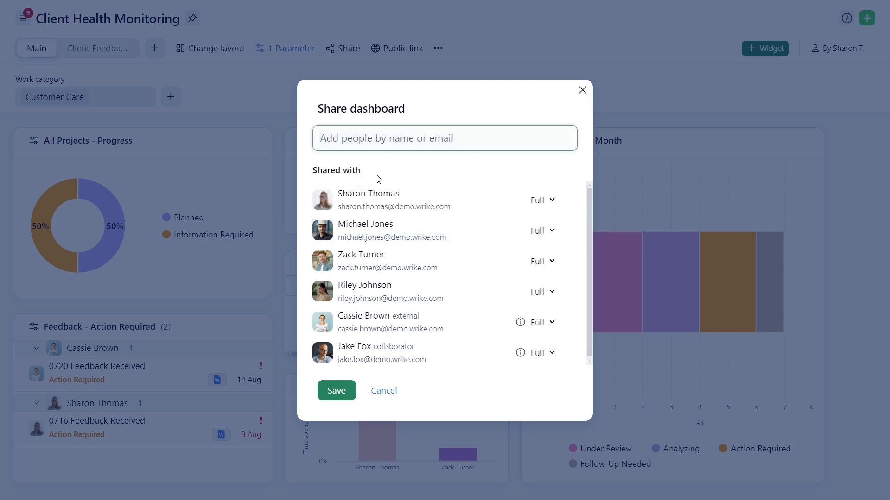
left_click(541, 200)
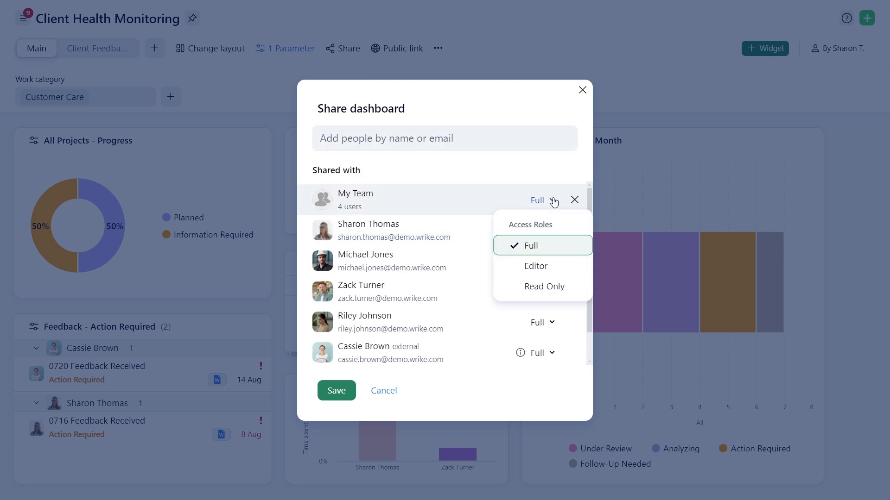
left_click(535, 265)
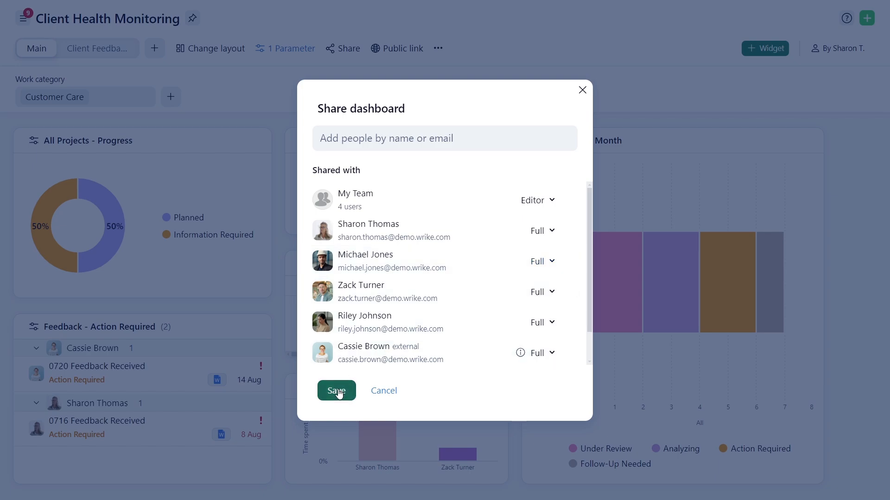
left_click(396, 47)
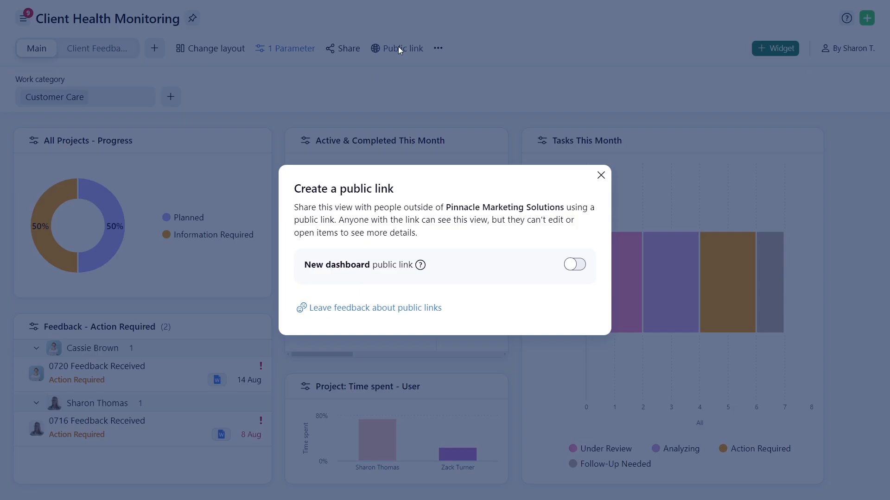
Turn on a public dashboard link, accept the external-sharing warning, and require a password.
left_click(574, 264)
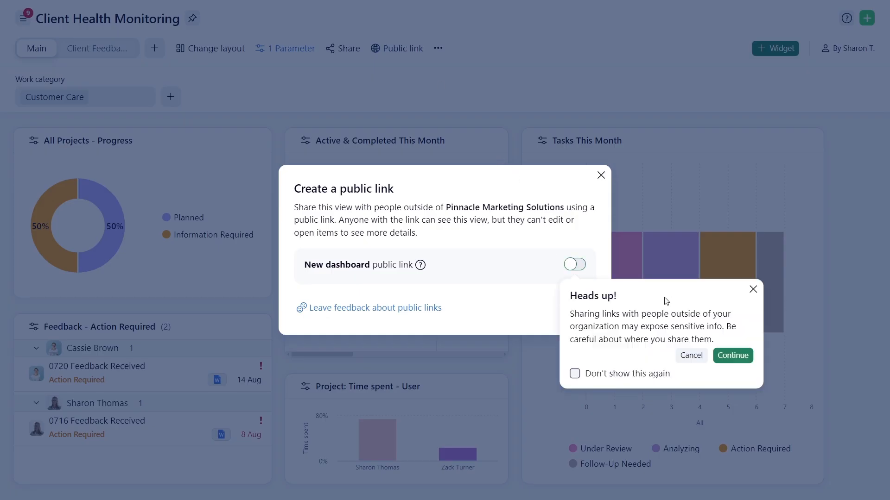
left_click(732, 356)
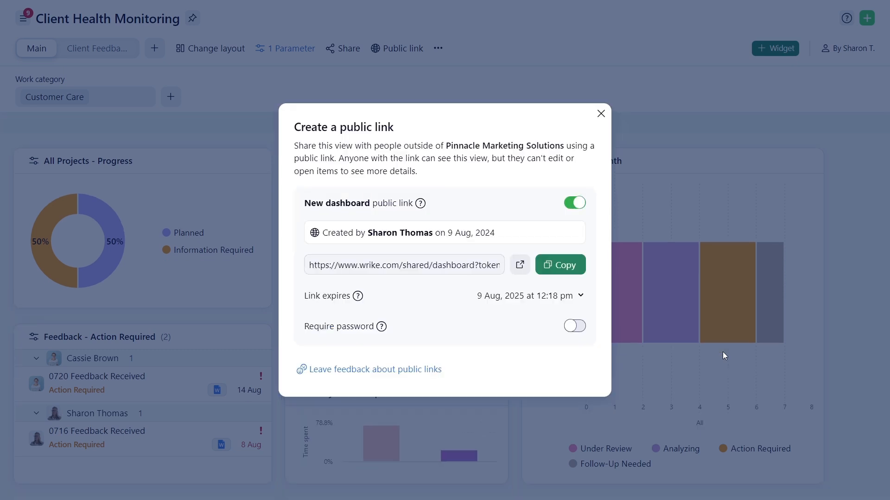
left_click(574, 326)
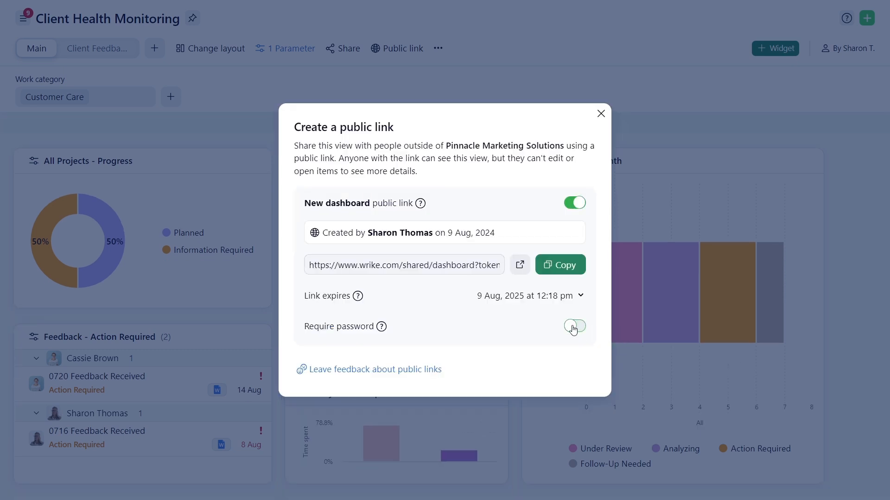
left_click(573, 328)
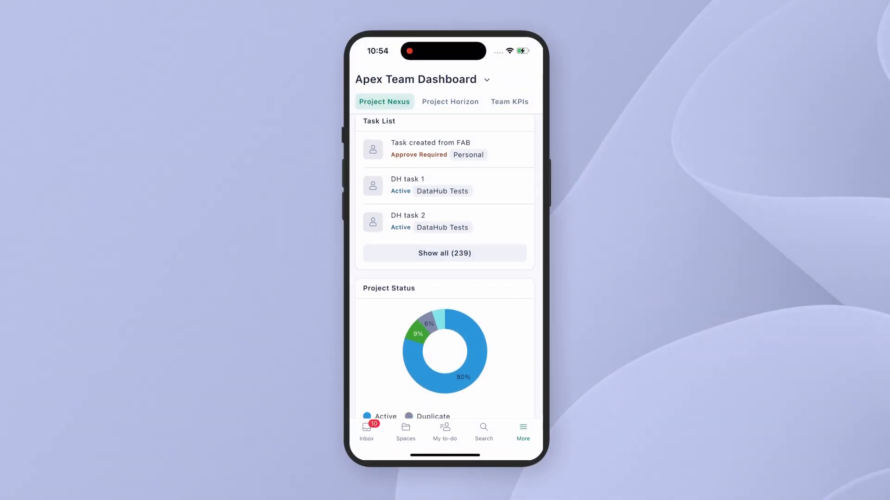
Switch to the Project Horizon tab and scroll through its Annual Recurring Tasks and Team Velocity charts.
left_click(450, 102)
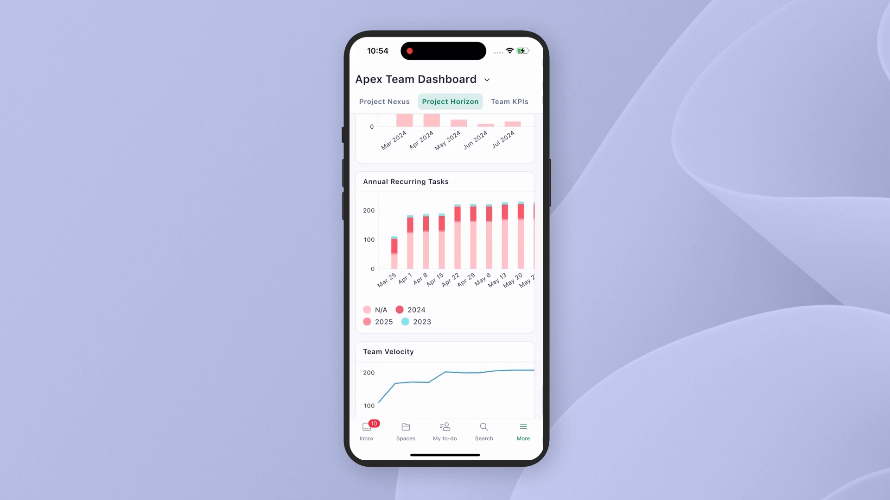
scroll("down", 3)
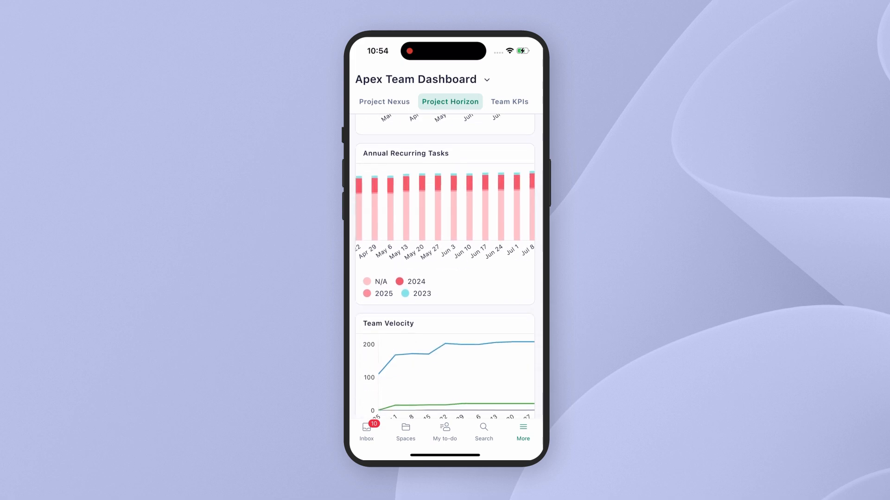
scroll("down", 3)
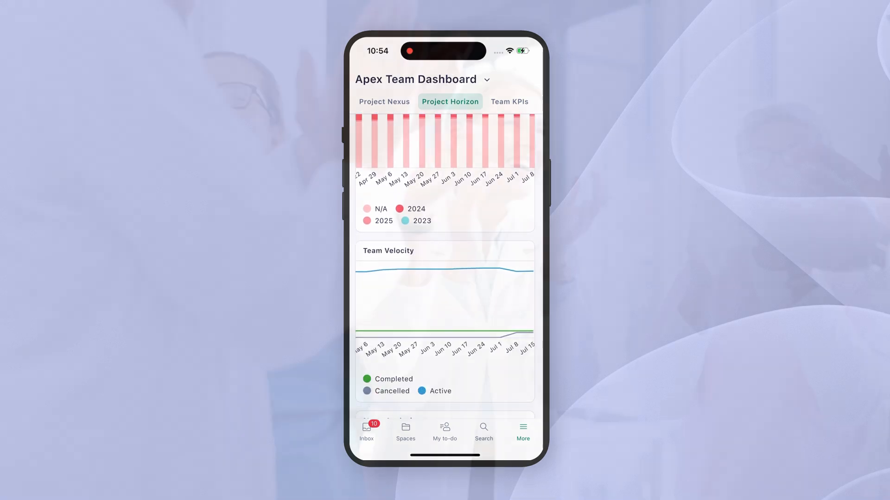